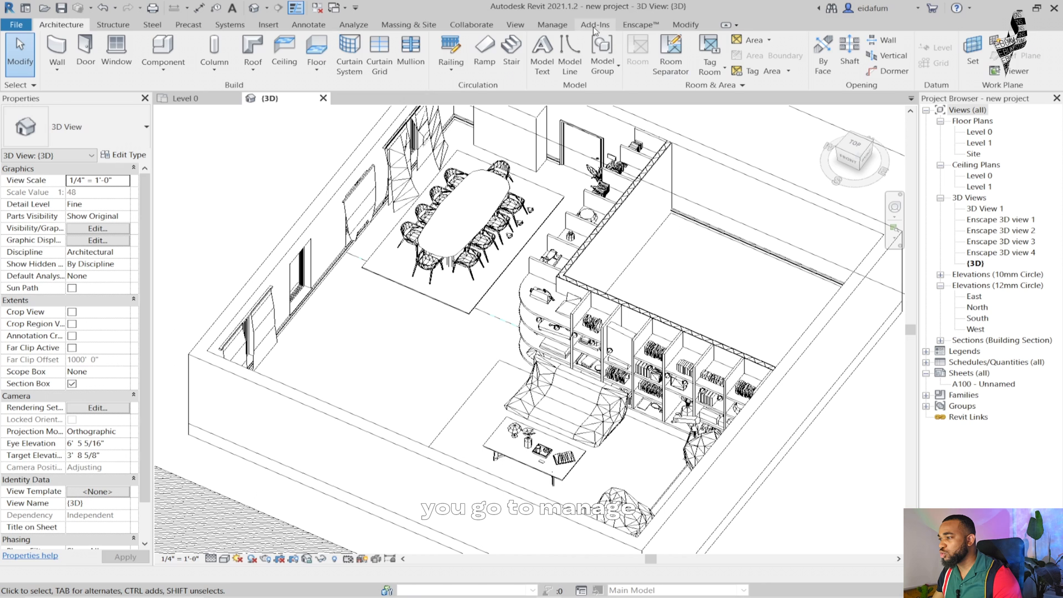
Step: Open the drafting Fill Patterns list from the Manage tab, dismissing the save reminder
left_click(444, 53)
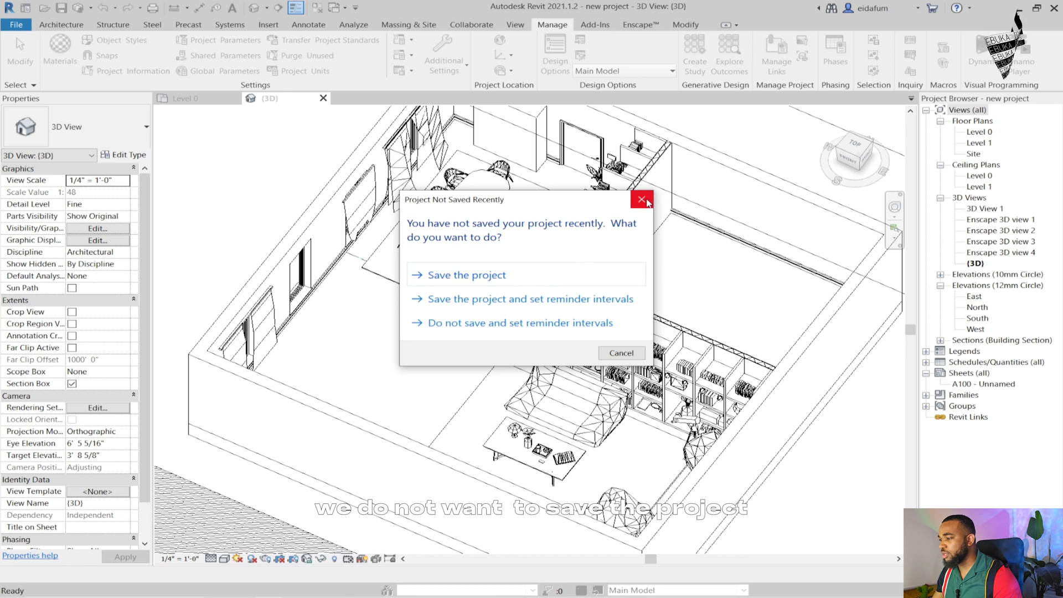
left_click(641, 199)
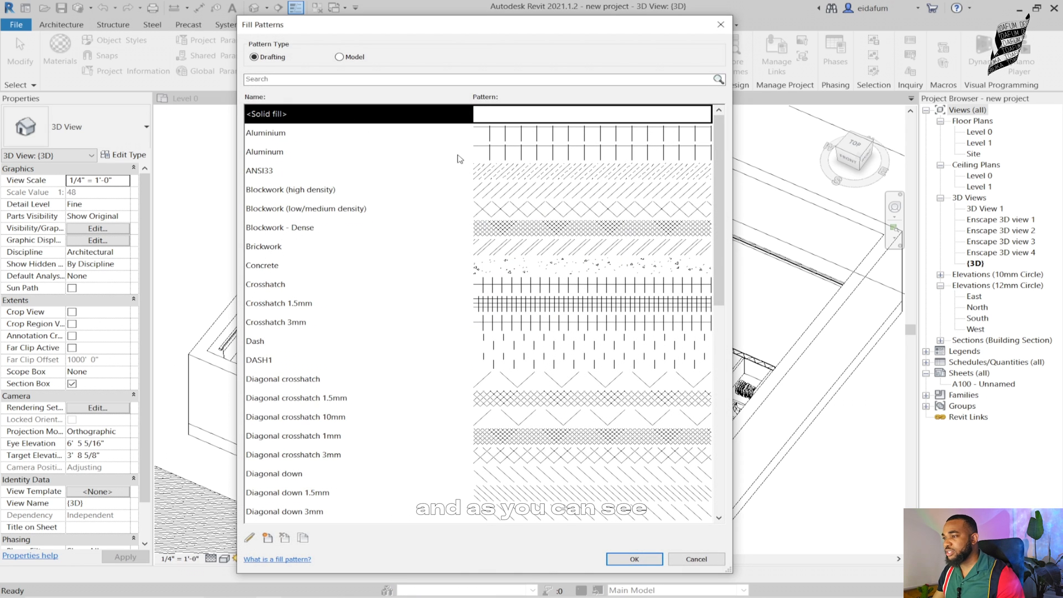
scroll("down", 3)
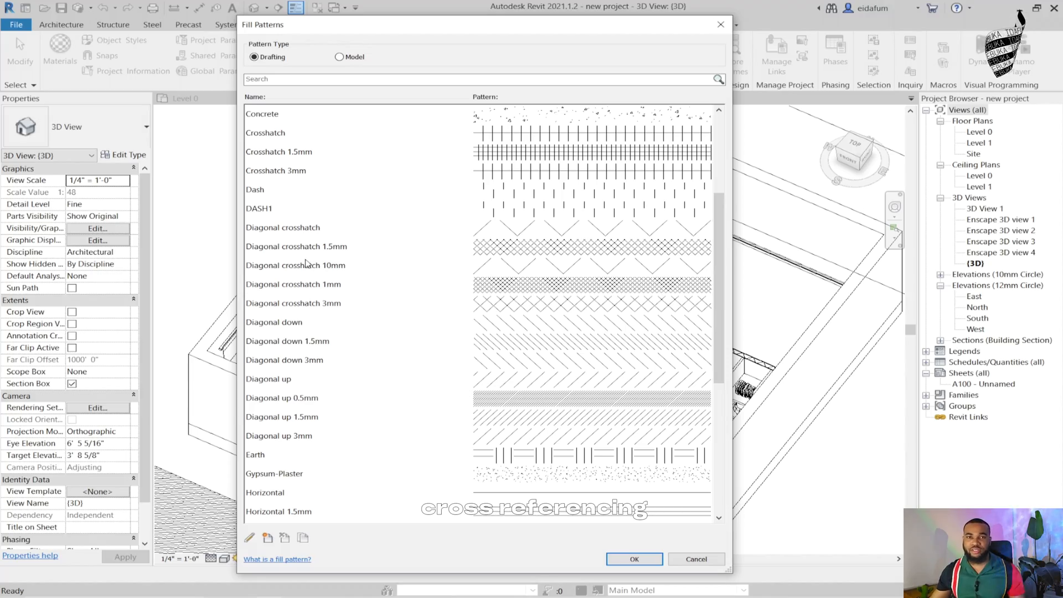
Step: Cancel the Fill Patterns dialog and try a different 3D view scale before opening Level 0
left_click(633, 559)
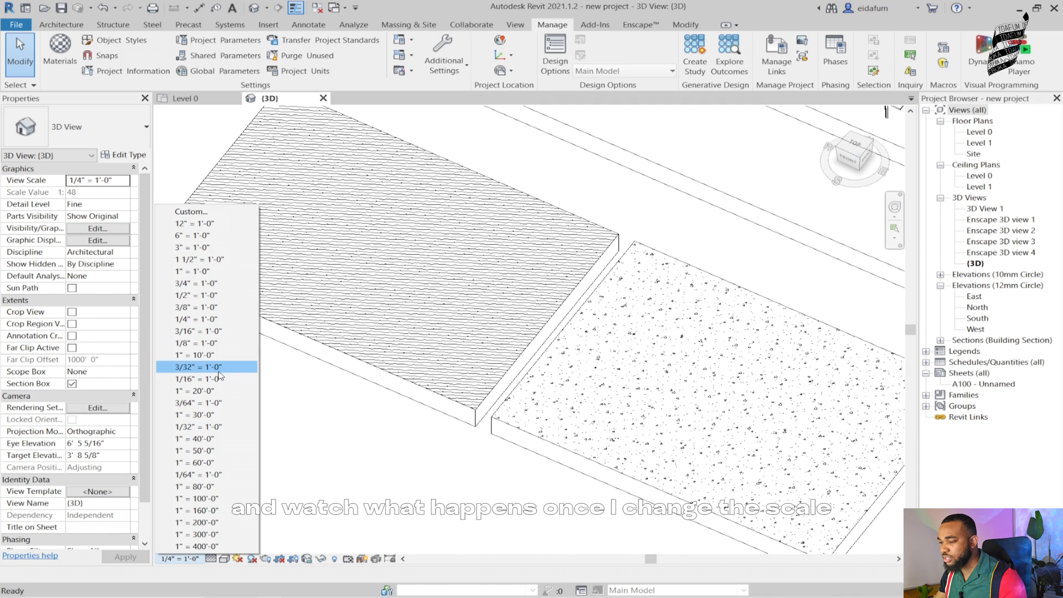
left_click(197, 331)
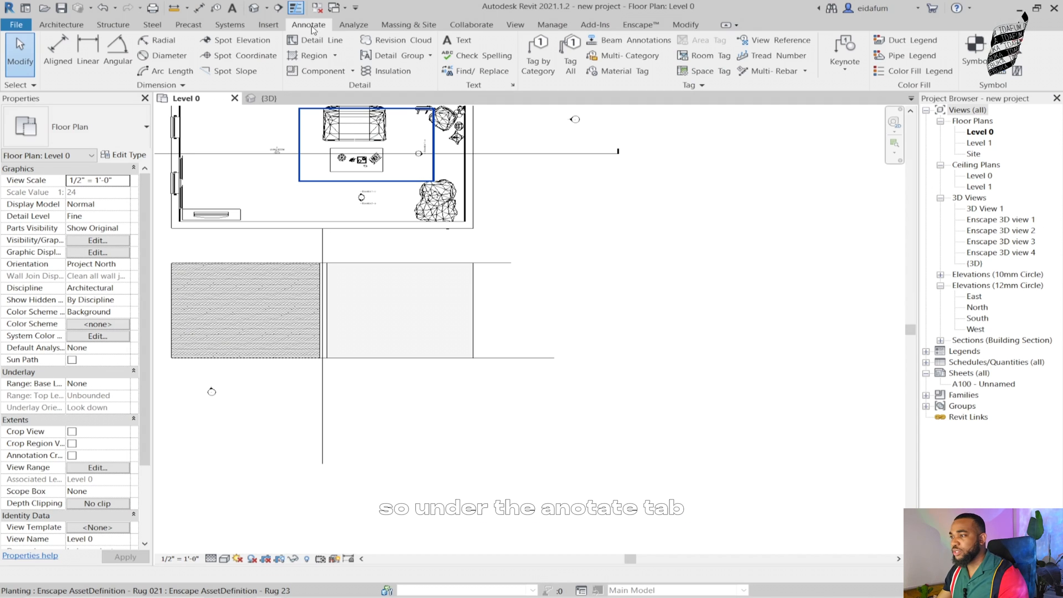
Step: Start a filled region, duplicate its type as 'wood 1', and choose its foreground fill pattern
left_click(313, 55)
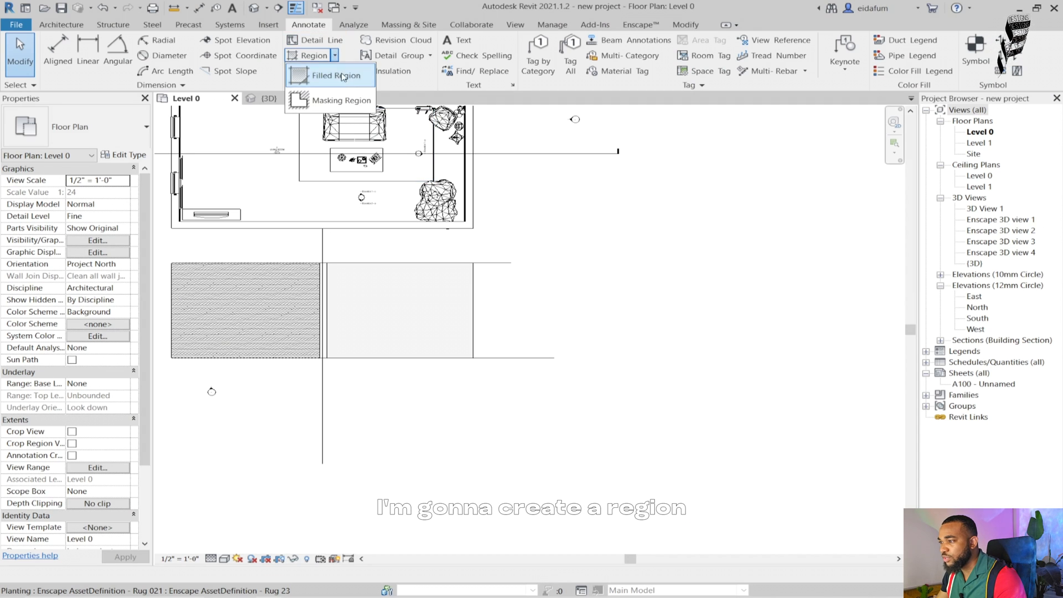
left_click(330, 75)
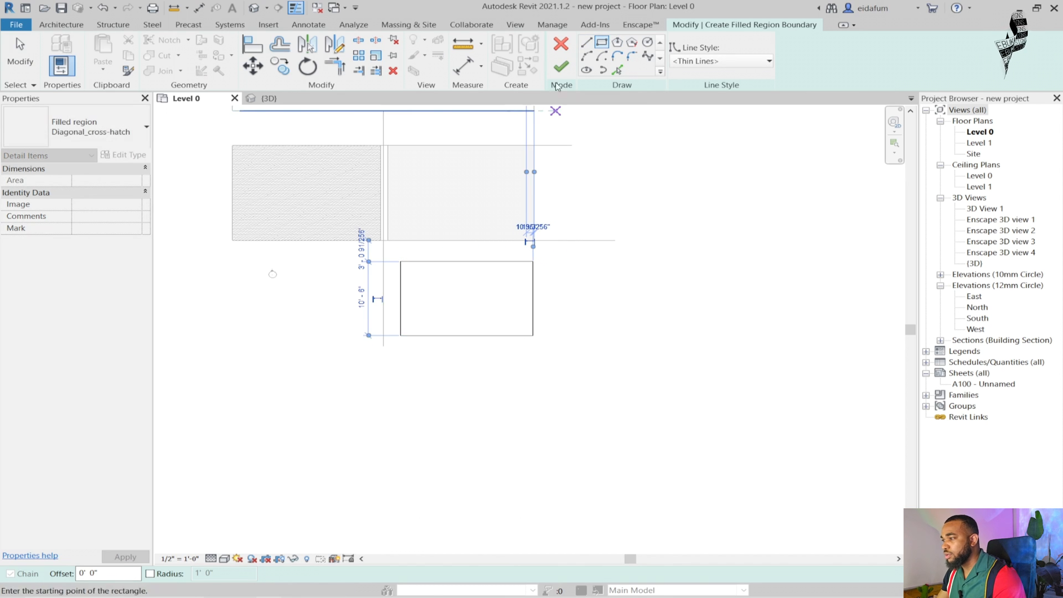
left_click(124, 154)
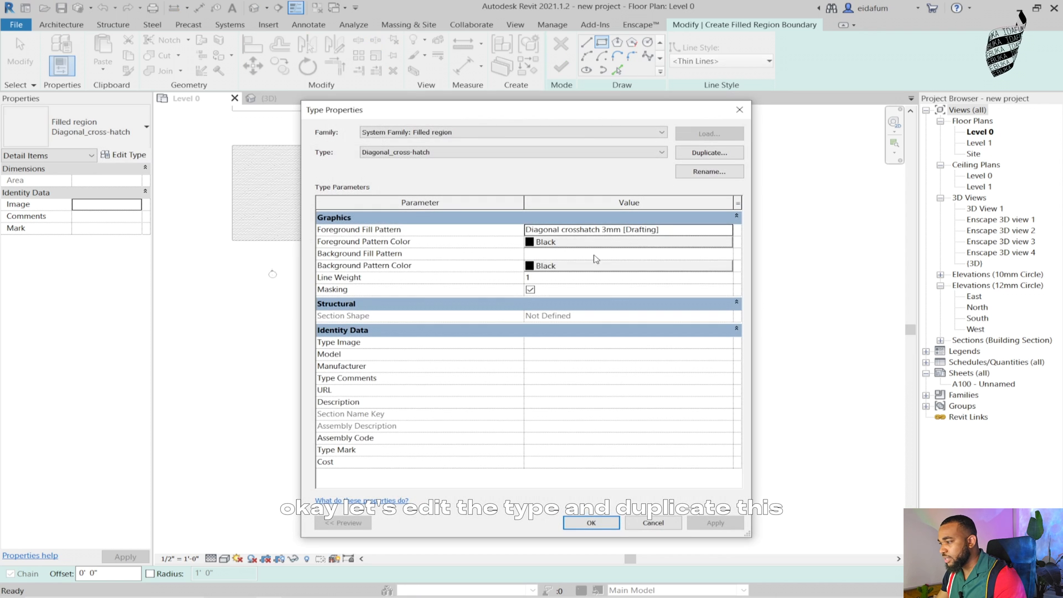
left_click(707, 151)
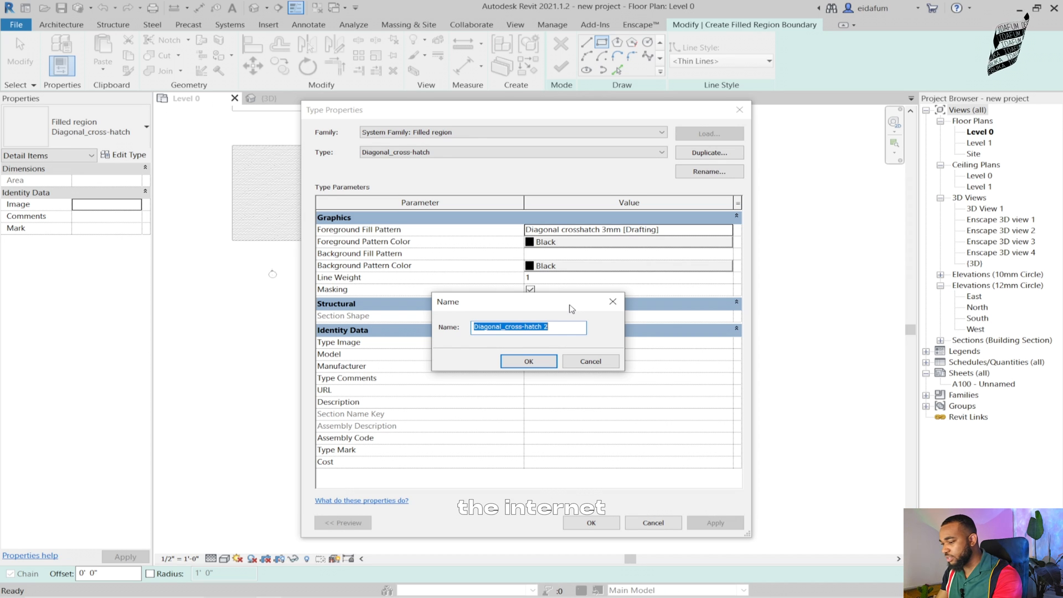
type("wood 1")
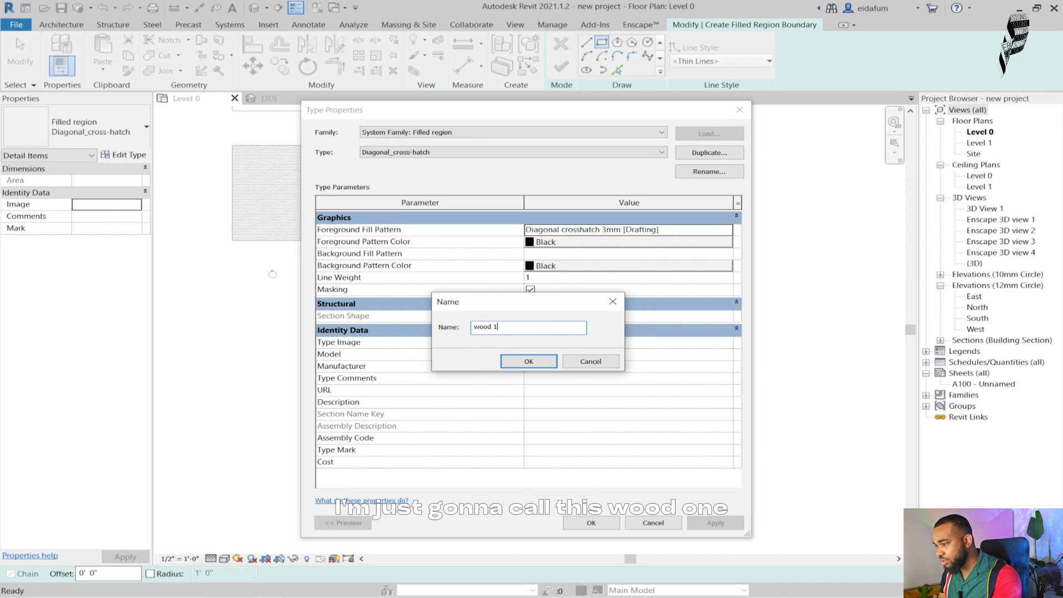
left_click(528, 360)
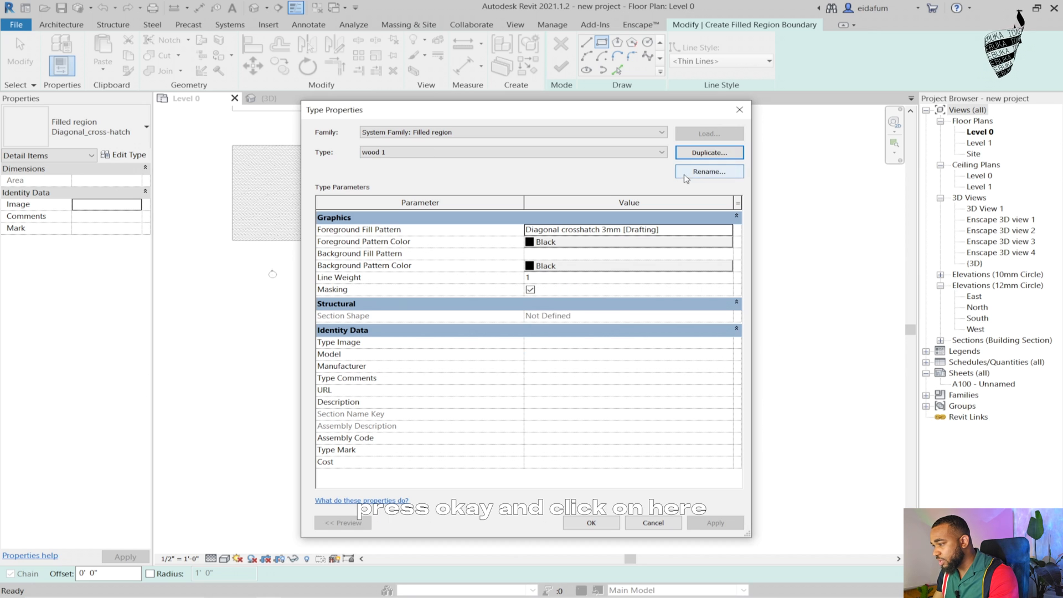
left_click(589, 229)
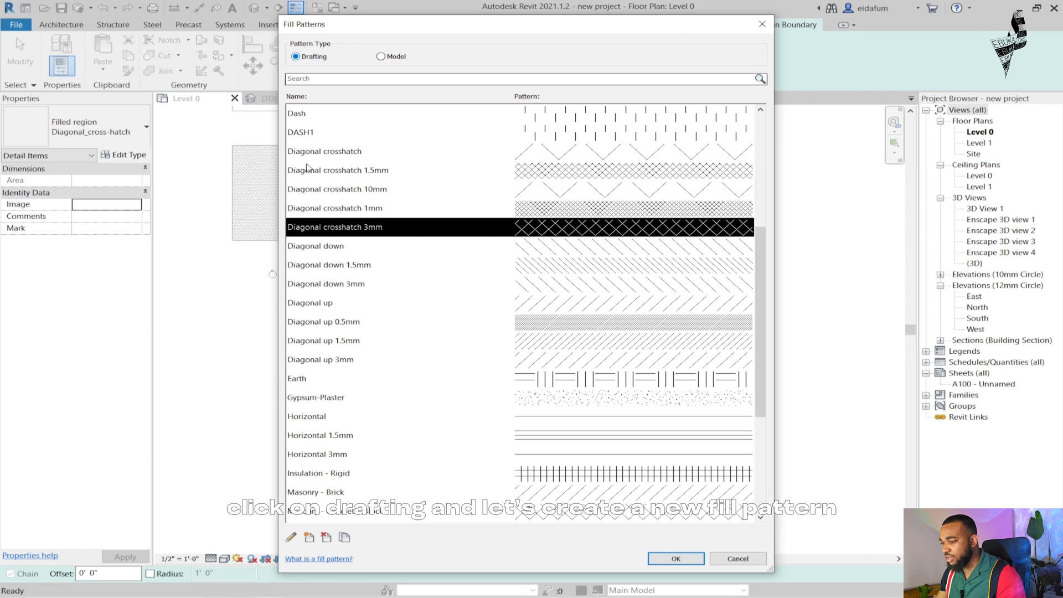
Step: Create a new custom drafting pattern from the HTWOOD09 .pat file and edit its import scale
left_click(307, 537)
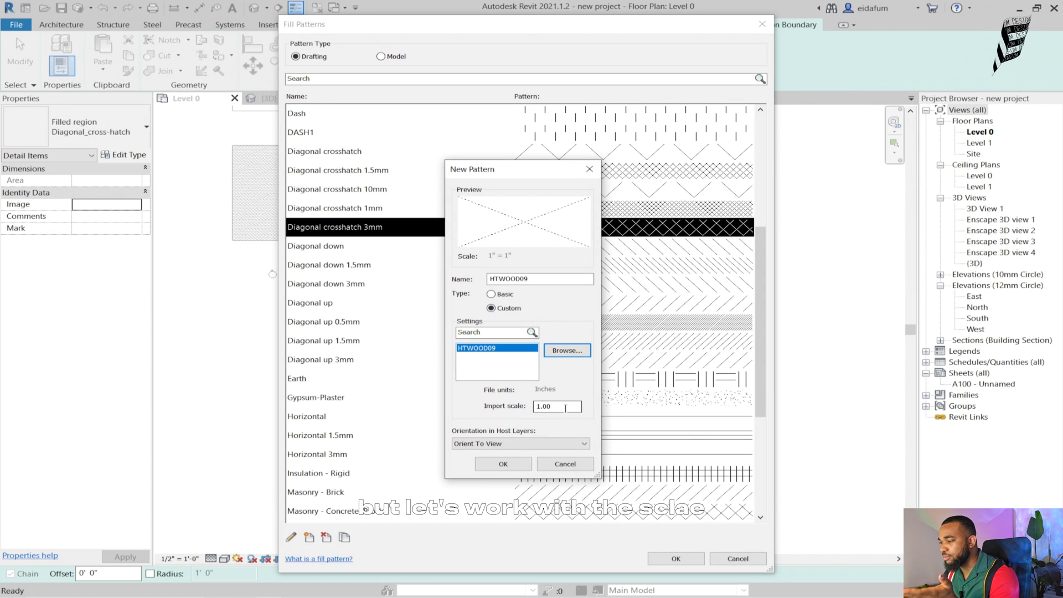
left_click(555, 405)
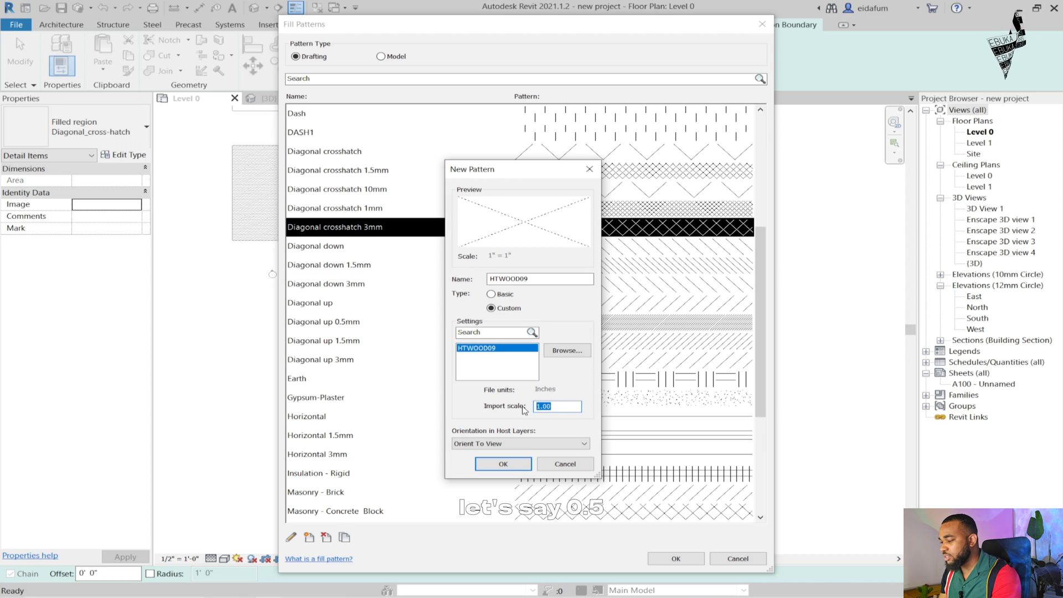
Step: Try import scales 0.5, 0.01 and 0.02, dismiss the too-large warning, and save HTWOOD09
type("0.5")
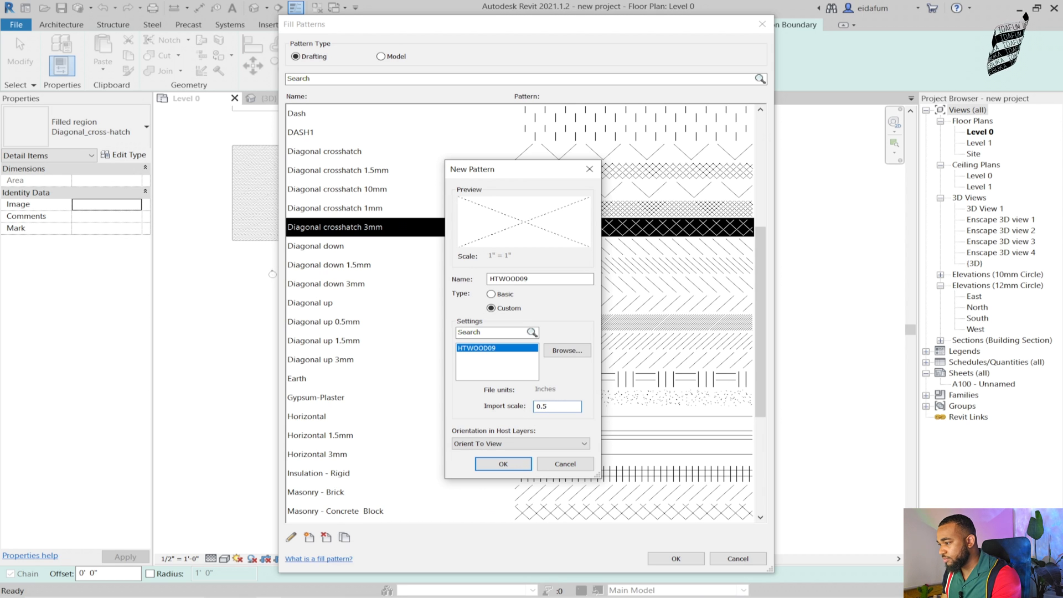
left_click(502, 464)
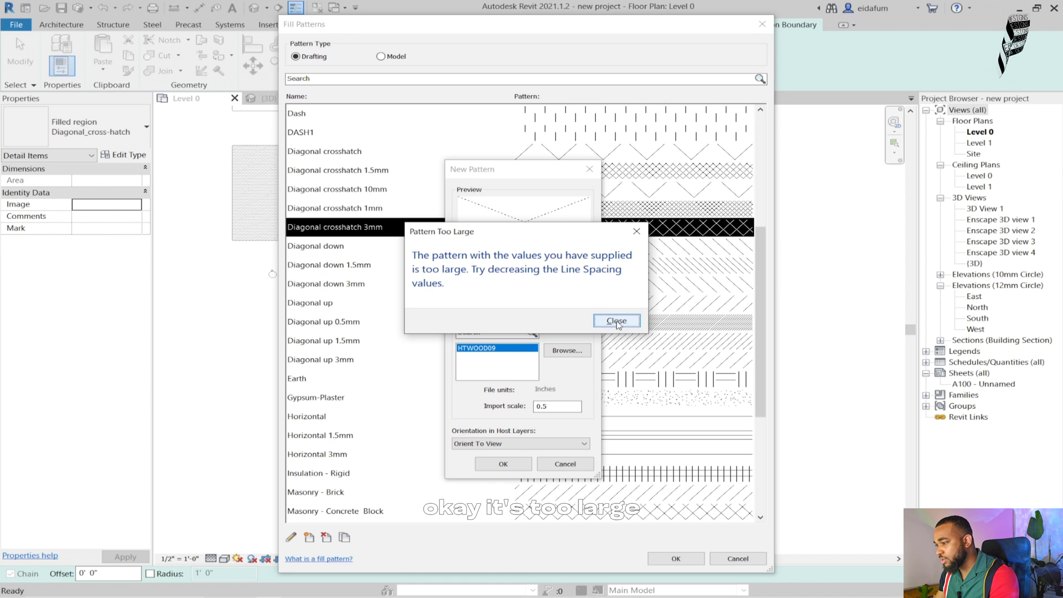
left_click(615, 320)
type("0.1")
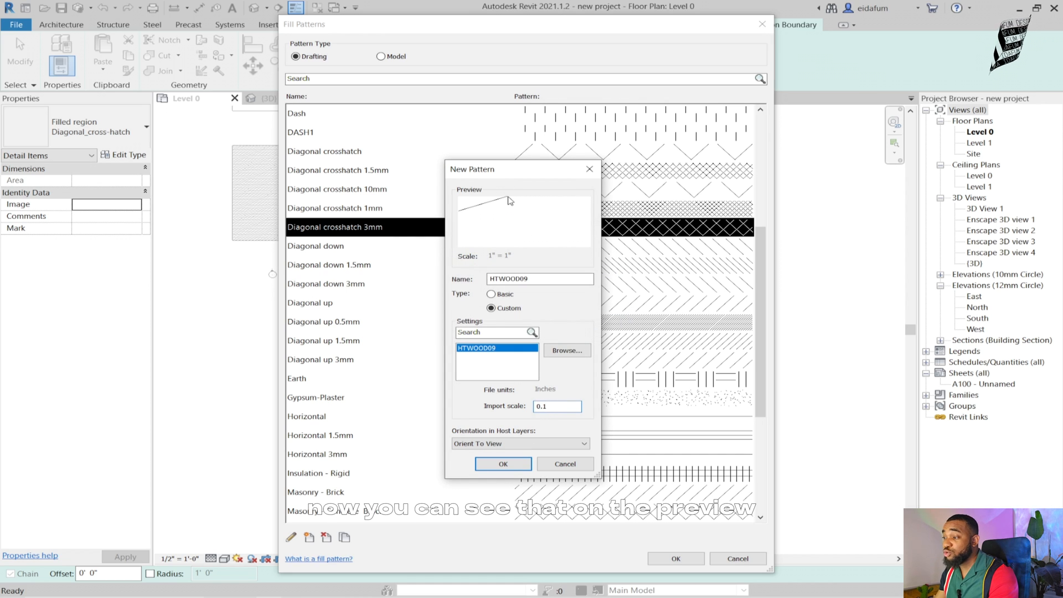
mouse_move(456, 269)
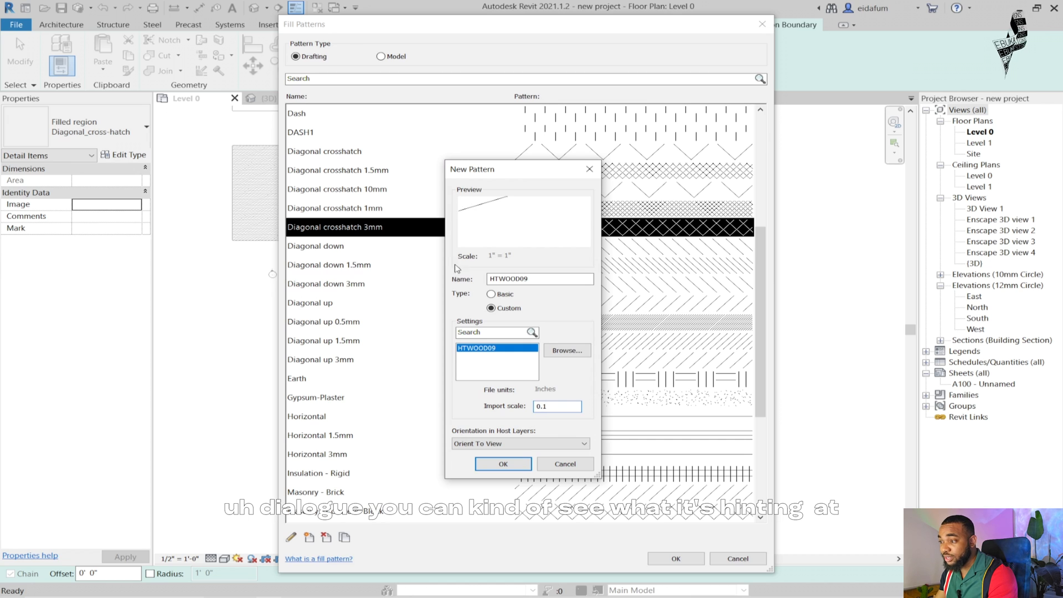
mouse_move(502, 215)
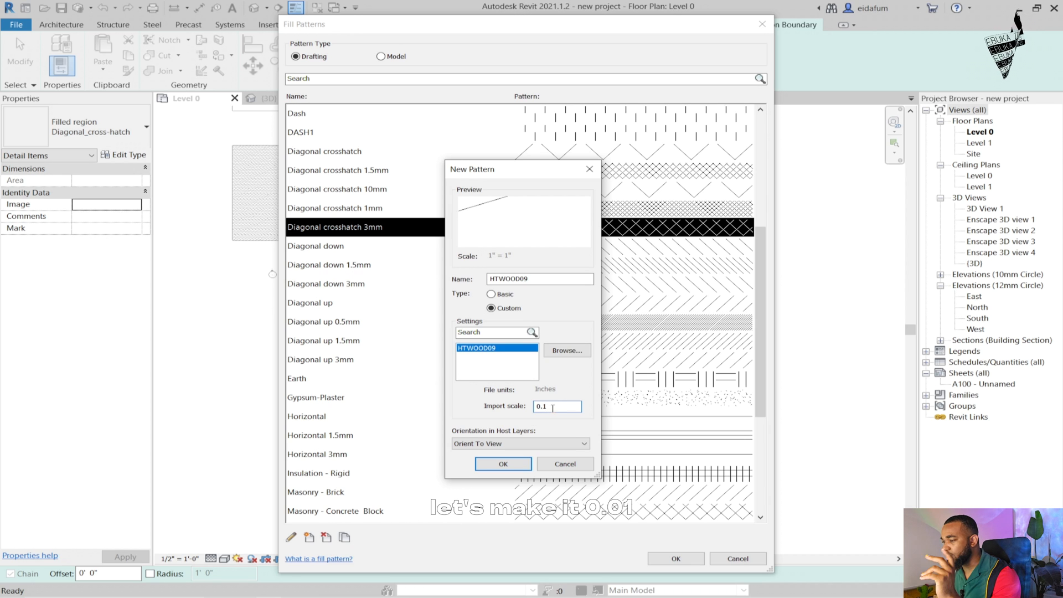
type("0.01")
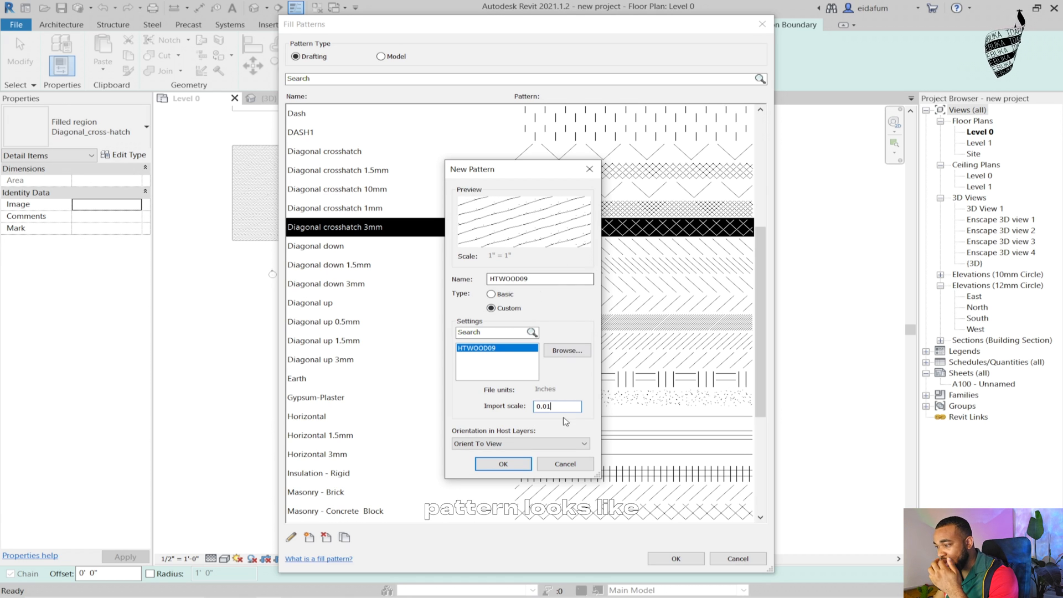
left_click(556, 406)
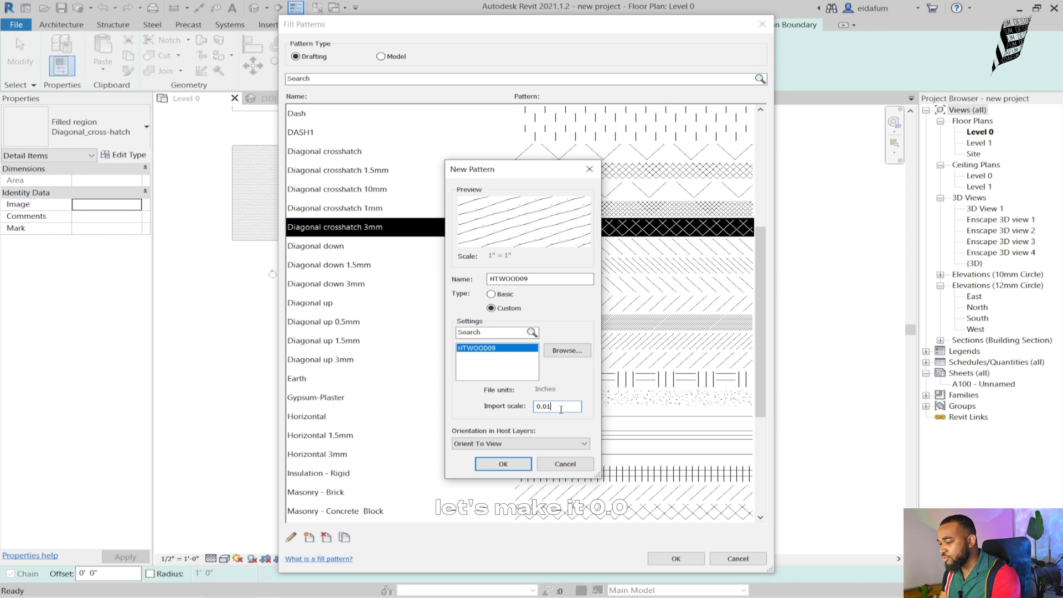
type("0.02")
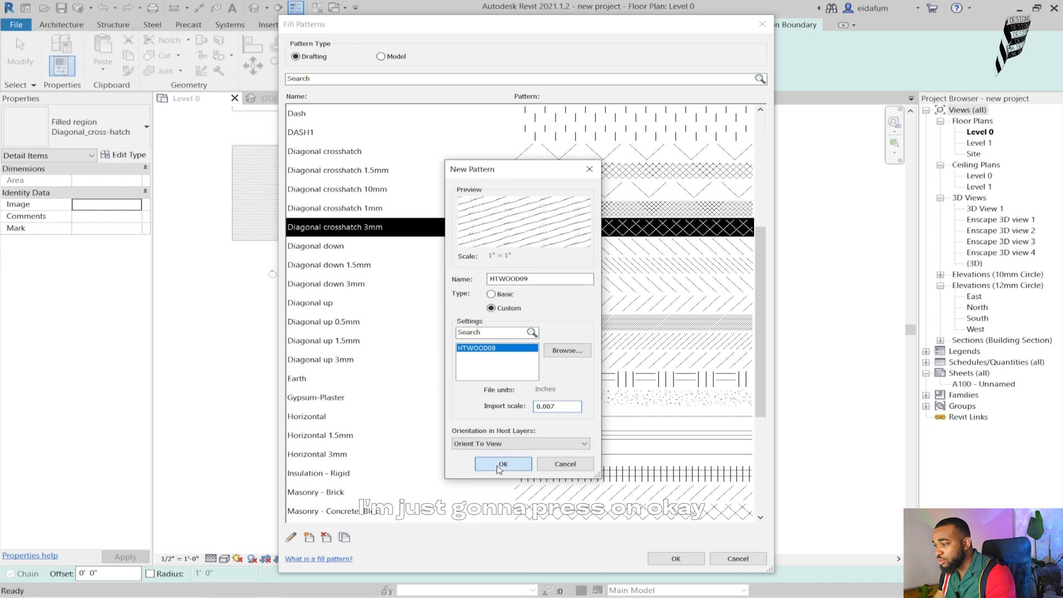
left_click(501, 463)
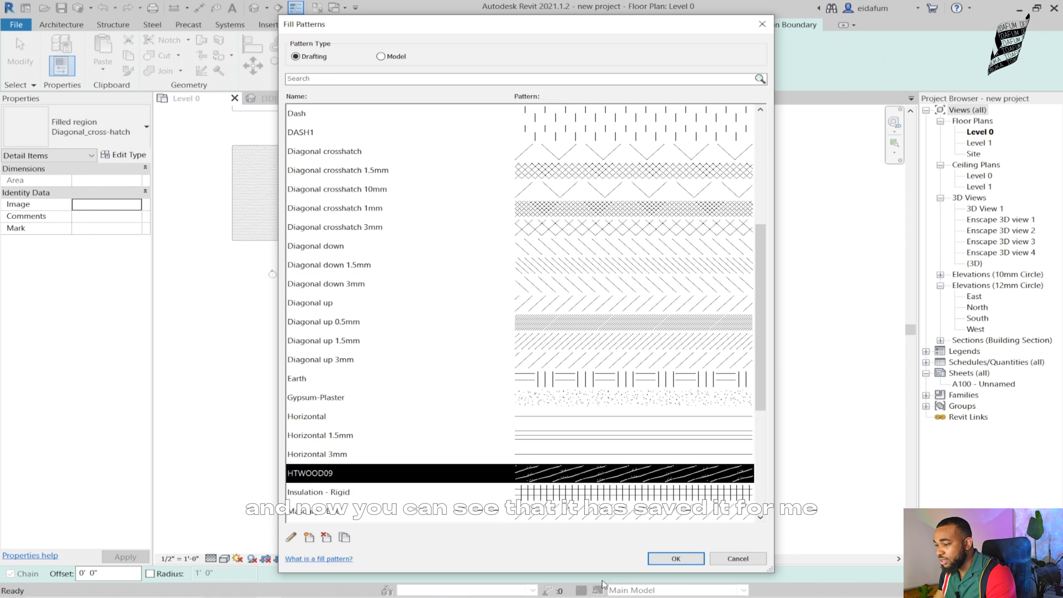
Step: Apply HTWOOD09 to wood 1, finish the filled region, and set the plan scale to 3/8" = 1'-0"
left_click(675, 558)
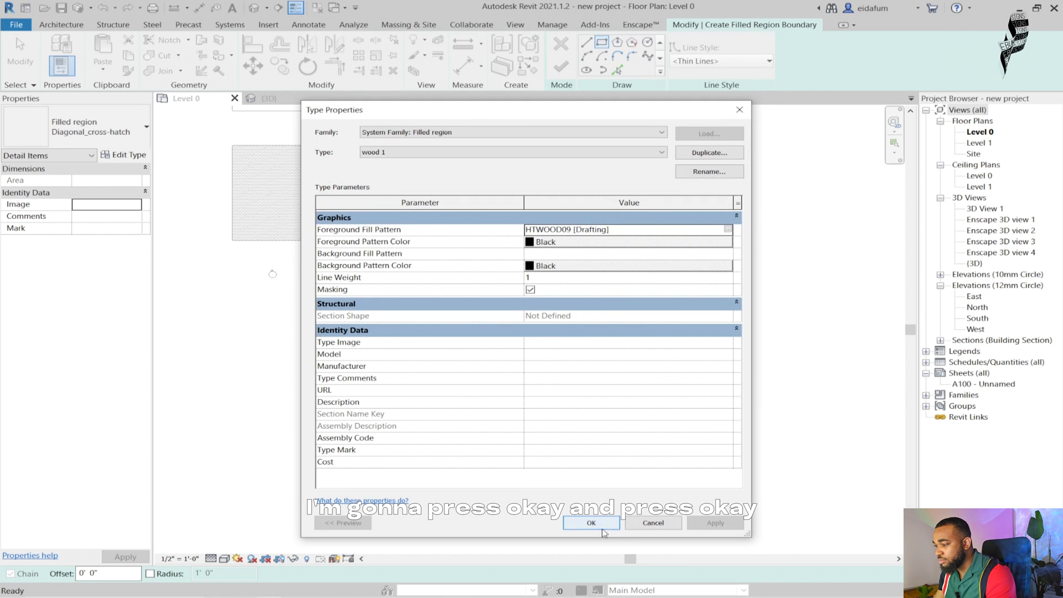
left_click(591, 522)
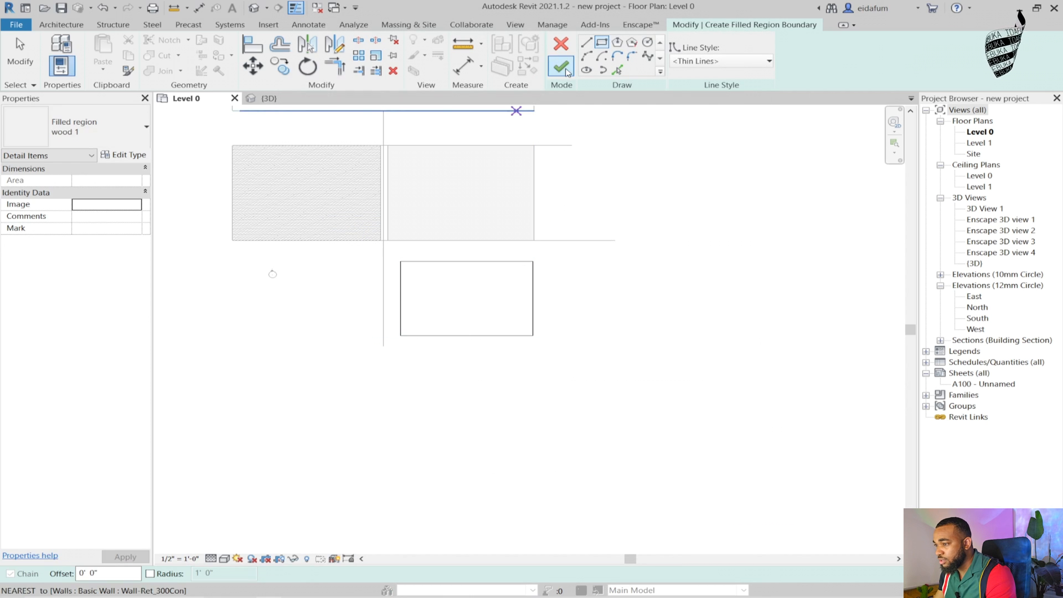
left_click(561, 60)
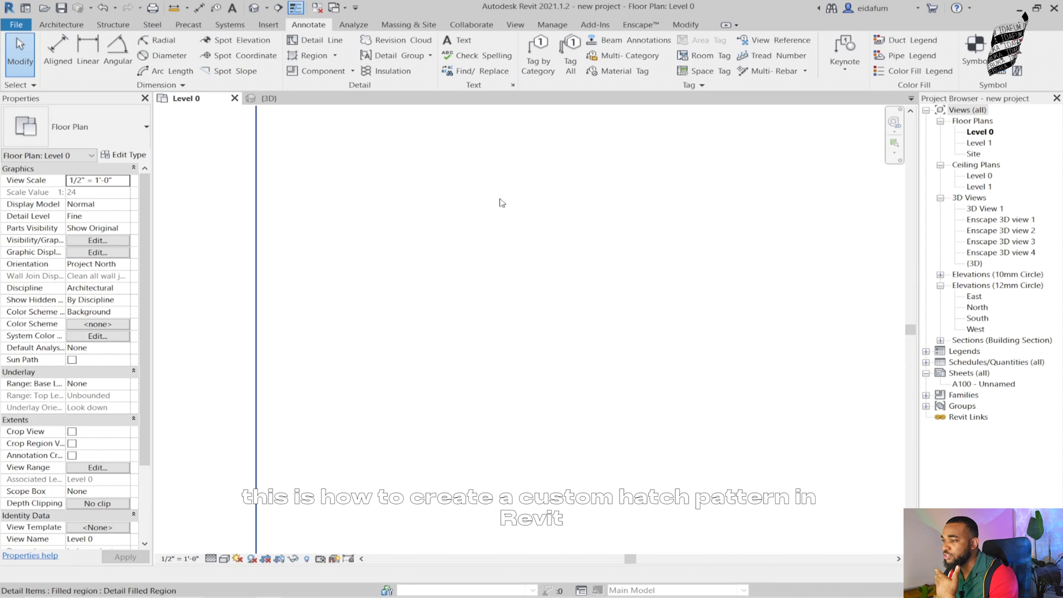
left_click(178, 559)
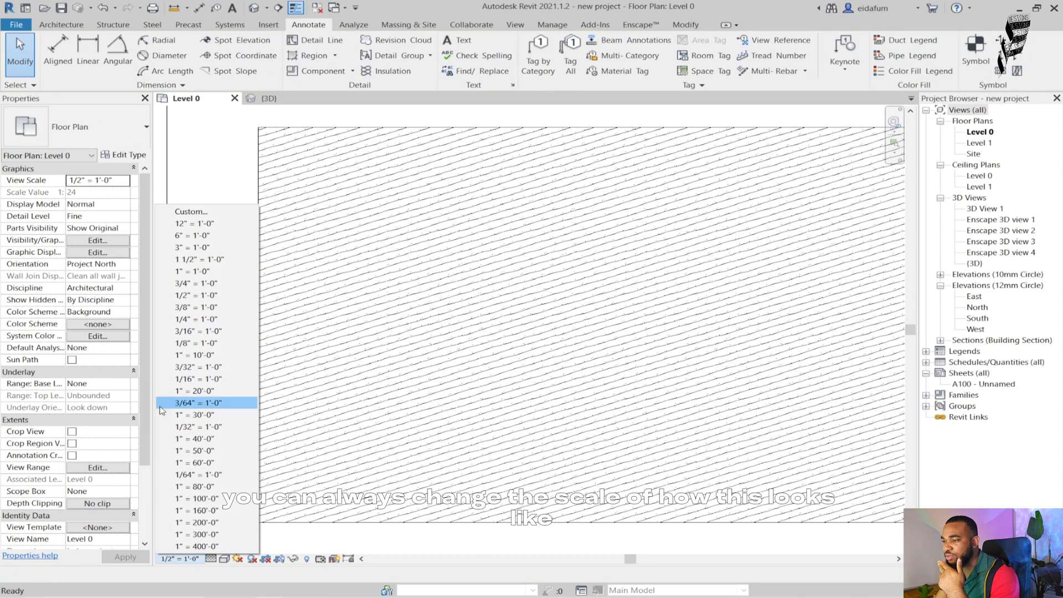
left_click(195, 306)
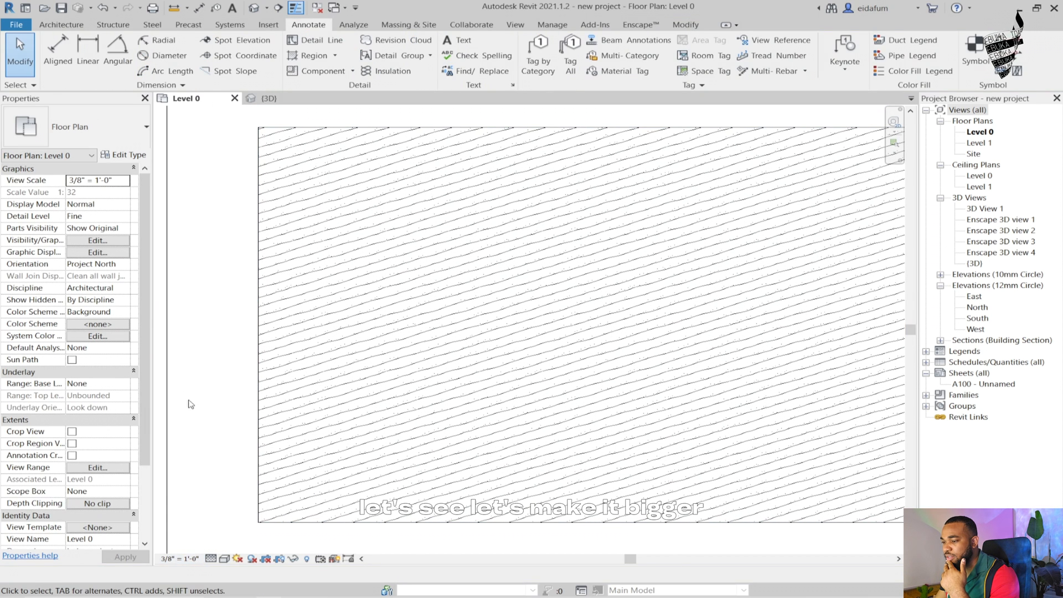